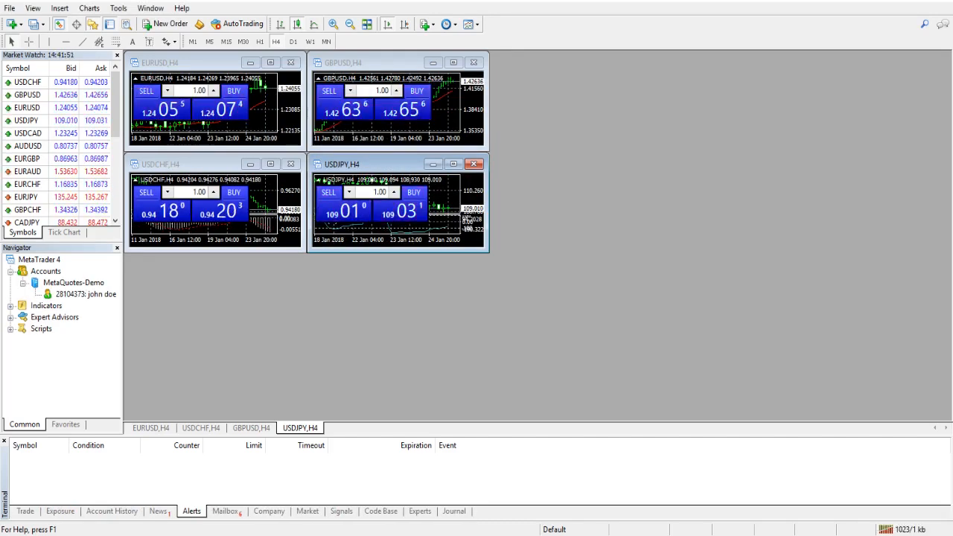
- Show the Terminal's Mailbox messages, including New Account Registration and Welcome
click(225, 511)
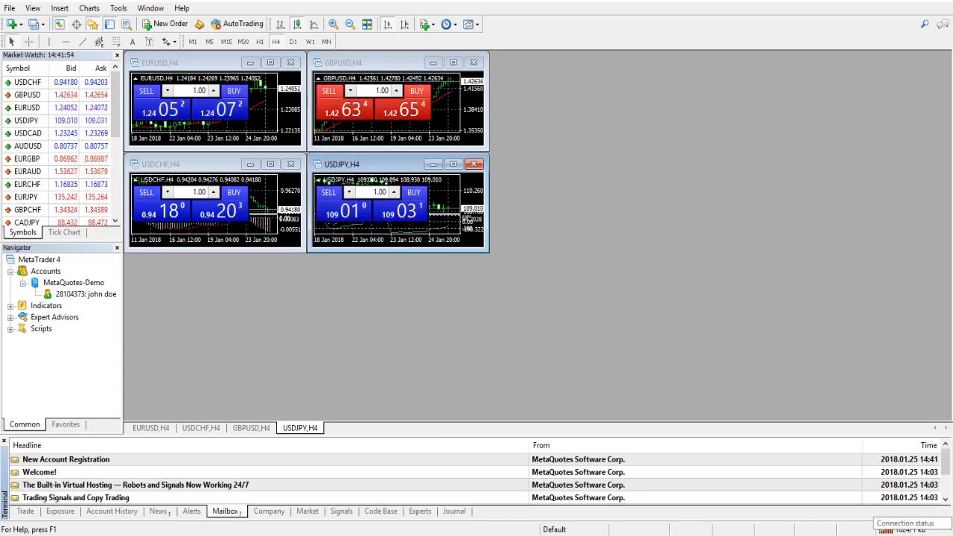